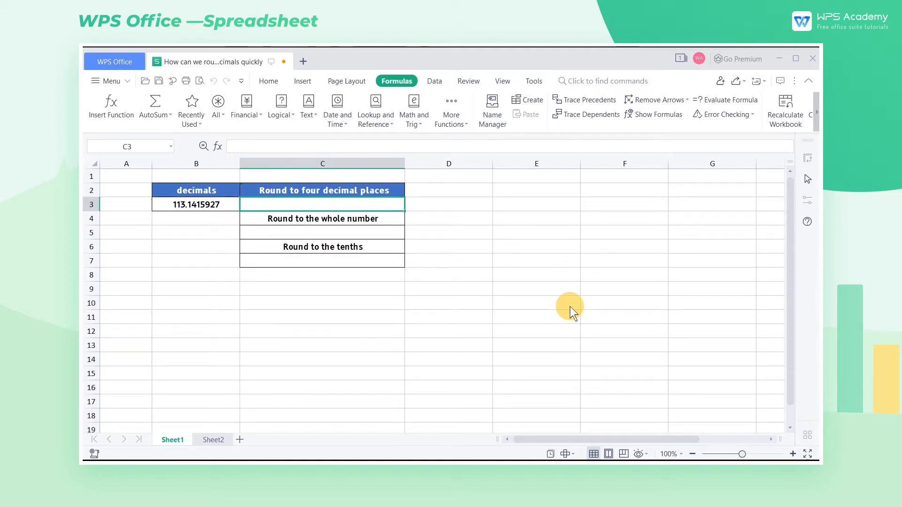
mouse_move(287, 184)
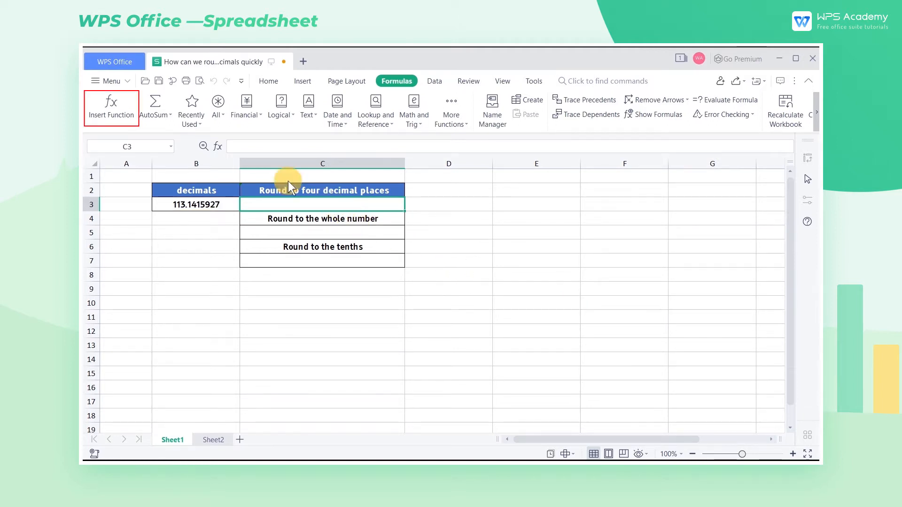
Insert the ROUND function into C3 from the Math and Trig category
click(111, 104)
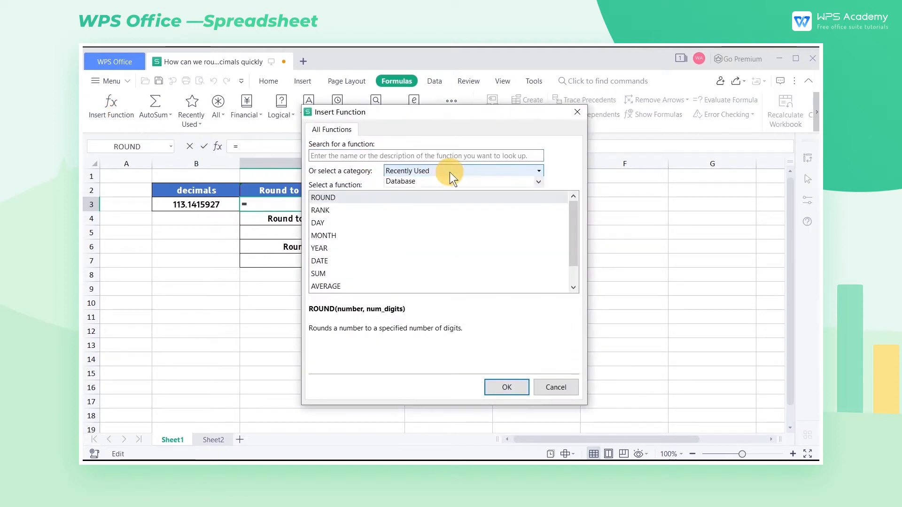
click(464, 170)
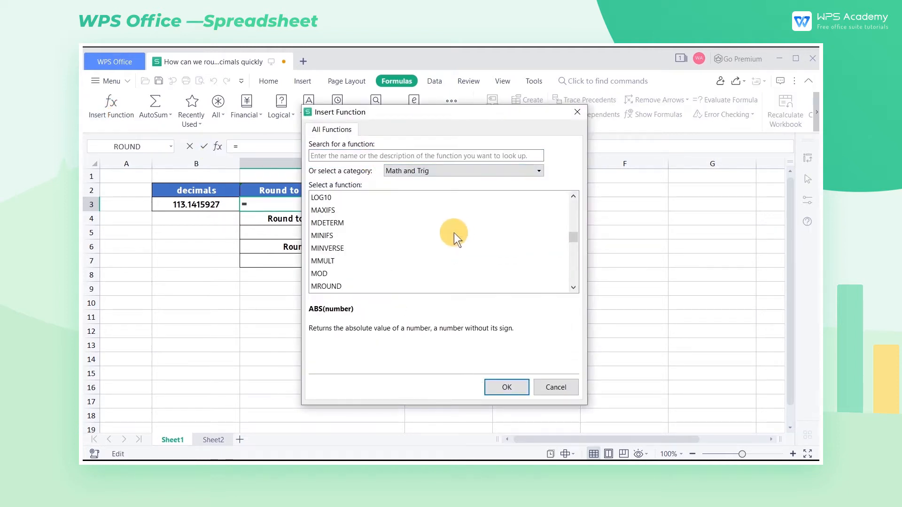
scroll(down, 3)
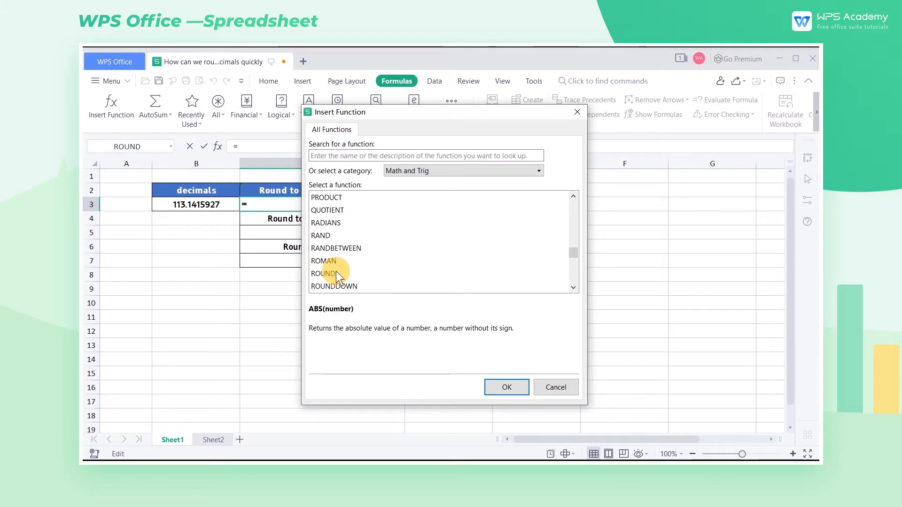
click(505, 387)
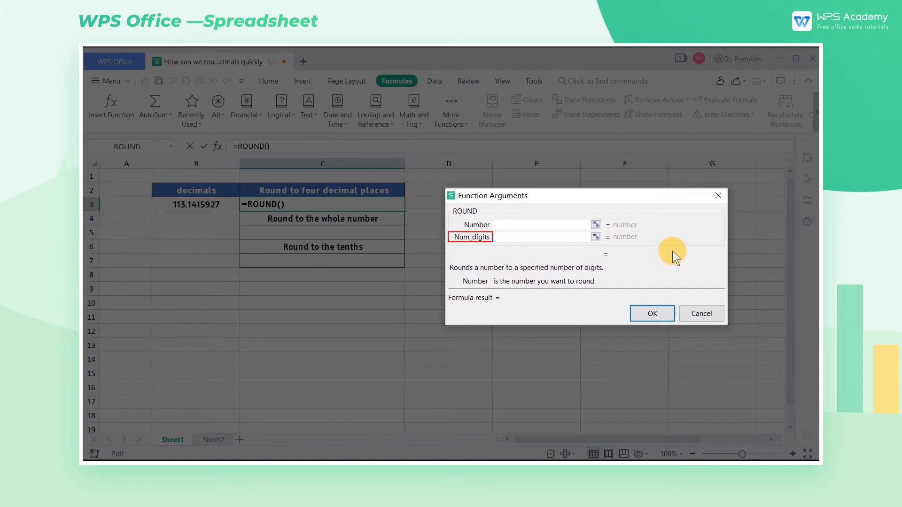
click(538, 224)
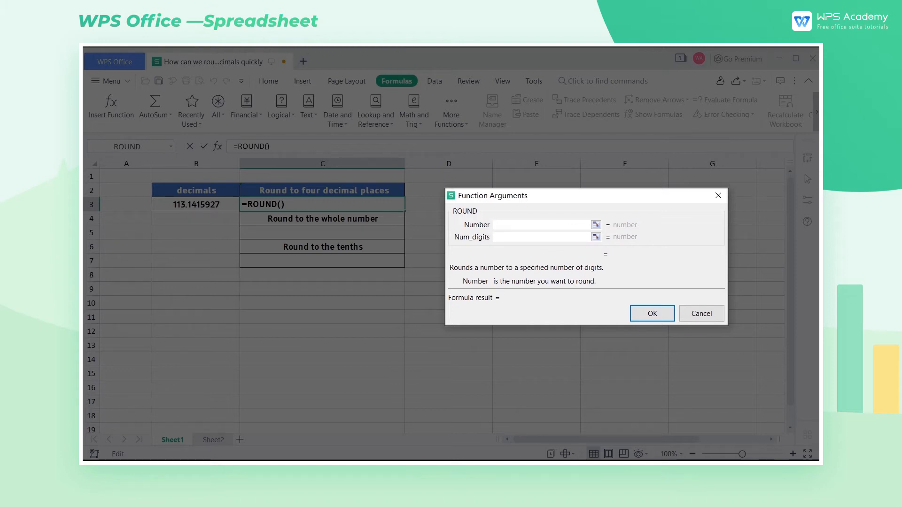
click(541, 224)
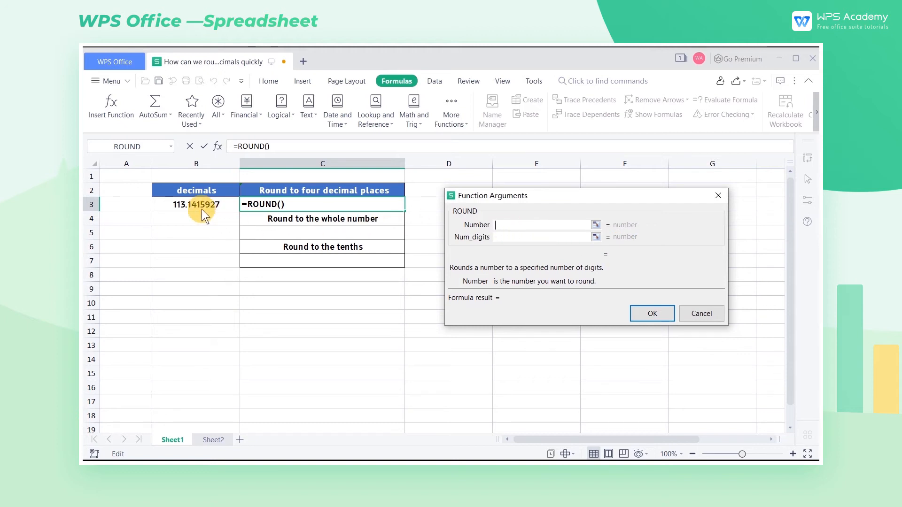
Set ROUND's Number to B3 and Num_digits to 4, giving =ROUND(B3,4)
click(195, 204)
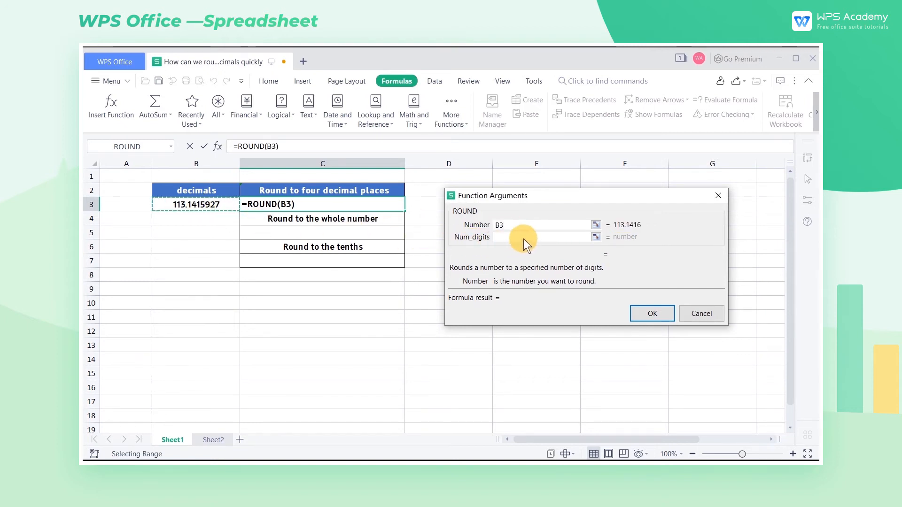
click(523, 236)
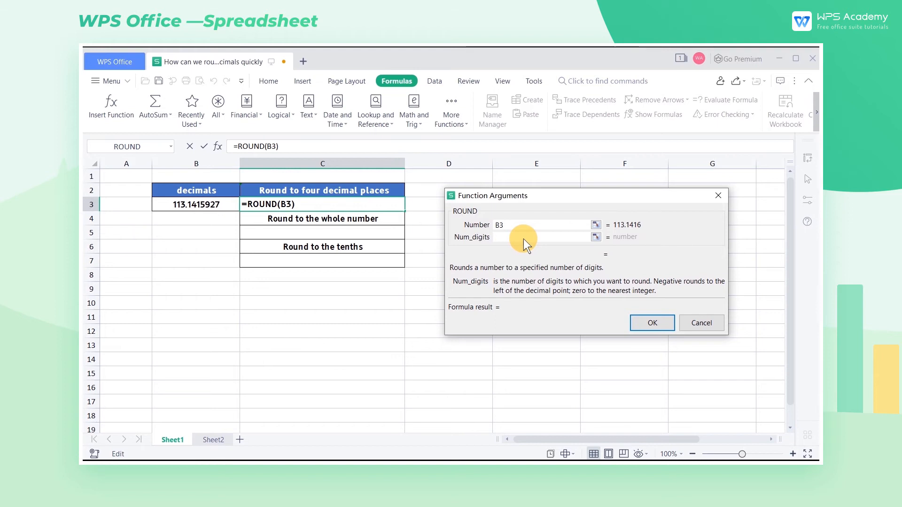
text(4)
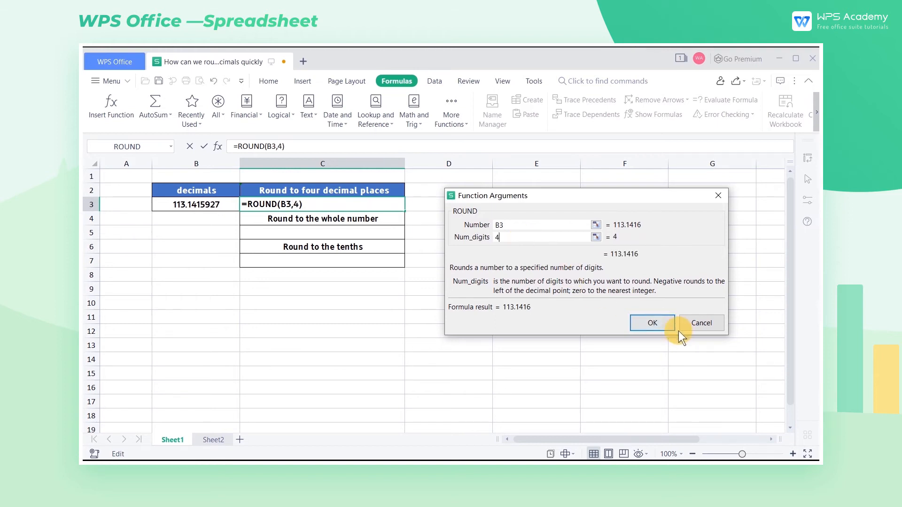
click(652, 322)
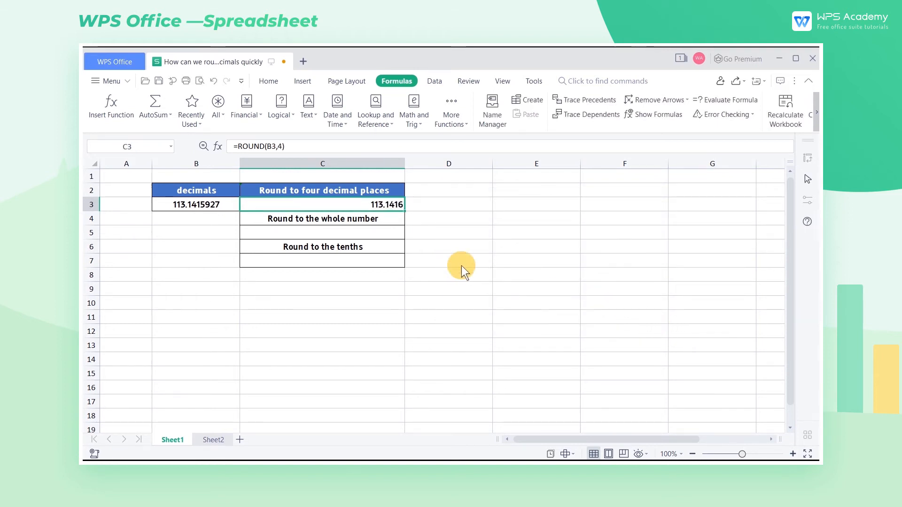
Enter =ROUND(B3,0) in C5 to show the whole number 113
click(110, 106)
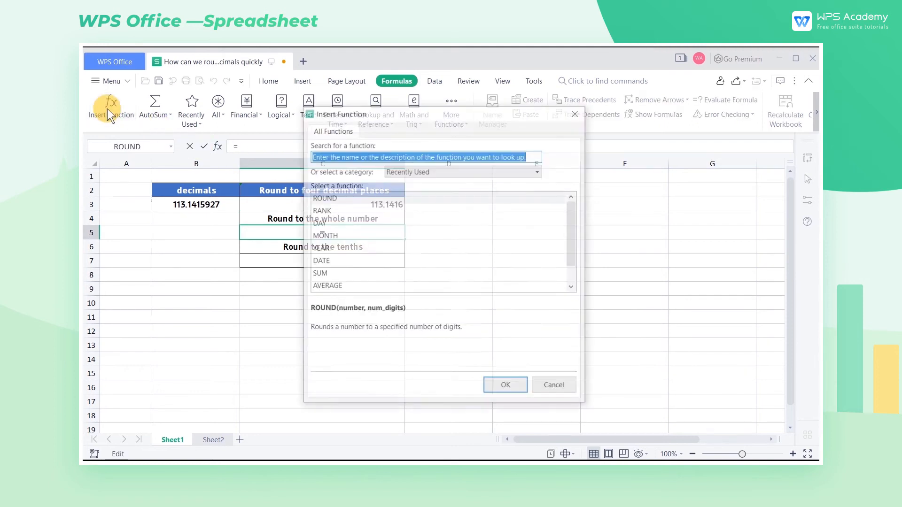
click(504, 384)
text(0)
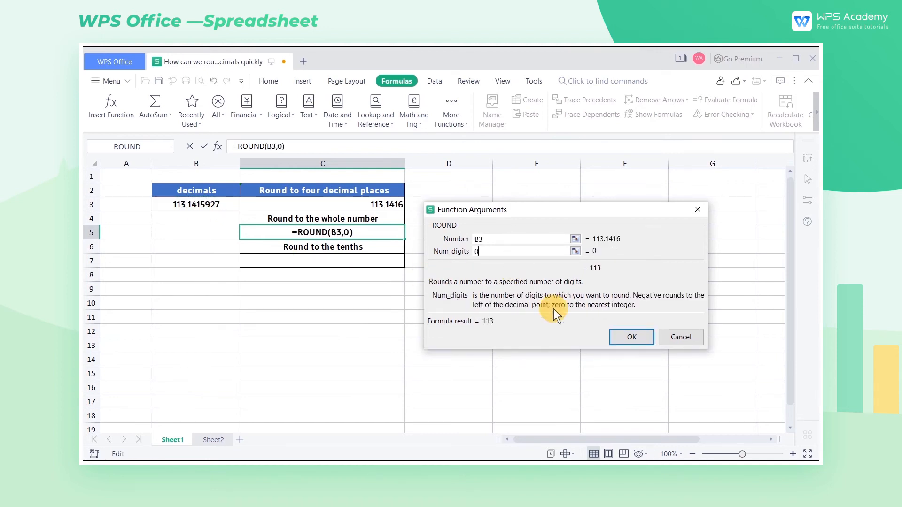
click(631, 337)
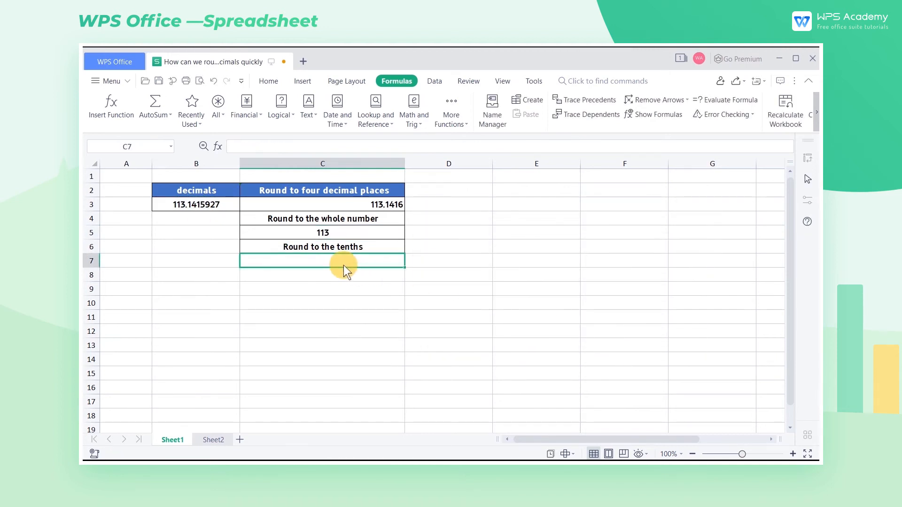
Enter =ROUND(B3,-2) in C7 to show 100, then deselect the cell
click(111, 107)
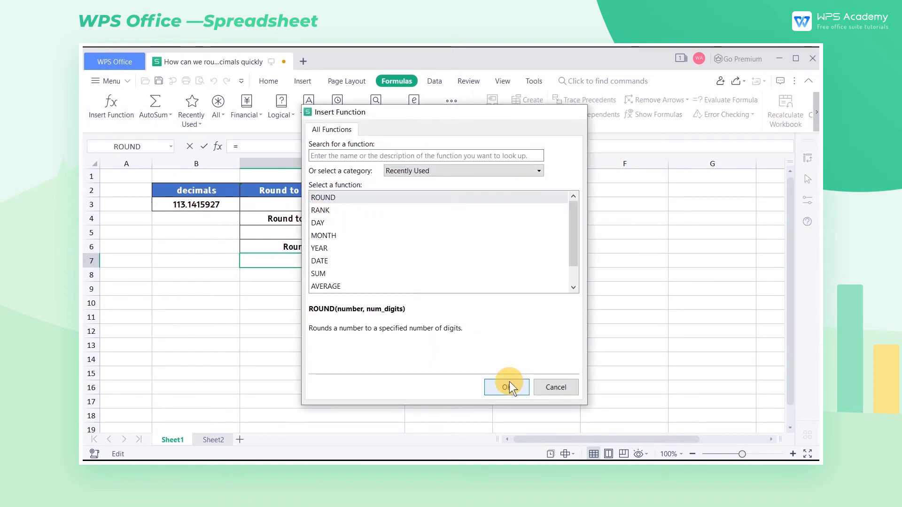
click(506, 386)
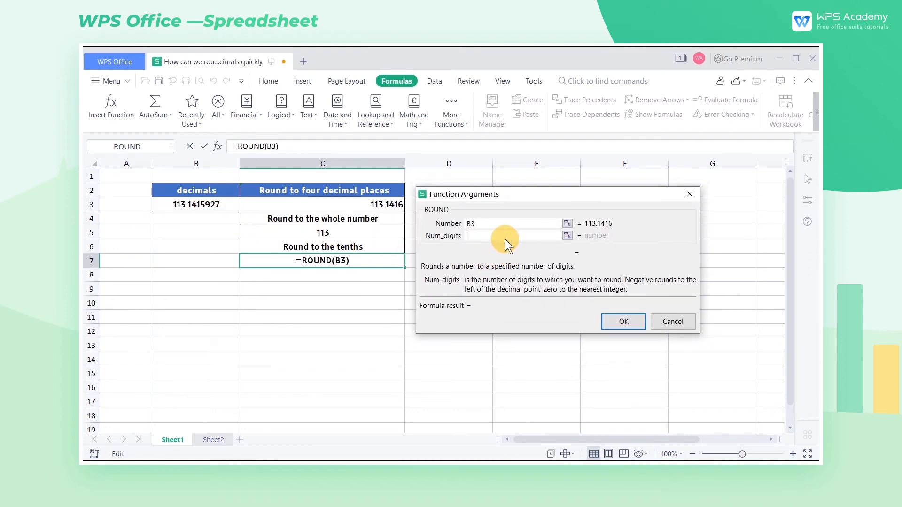
text(-2)
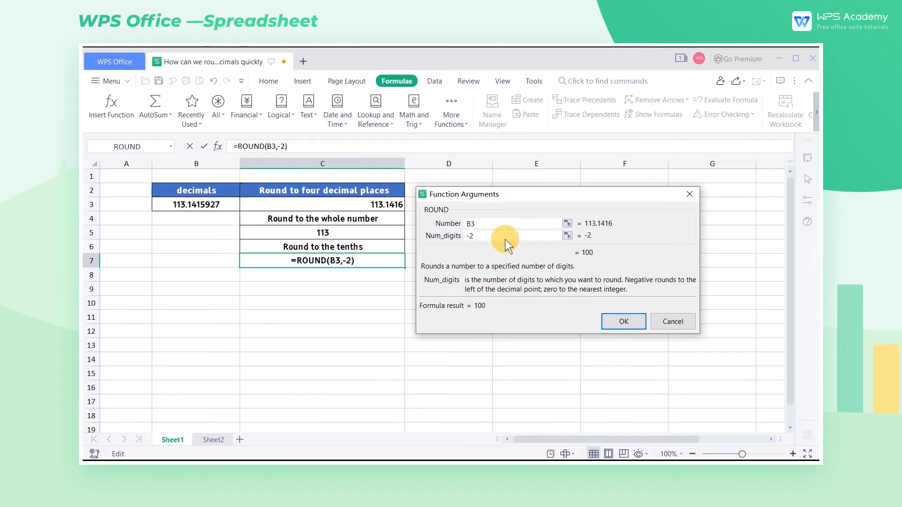
click(623, 320)
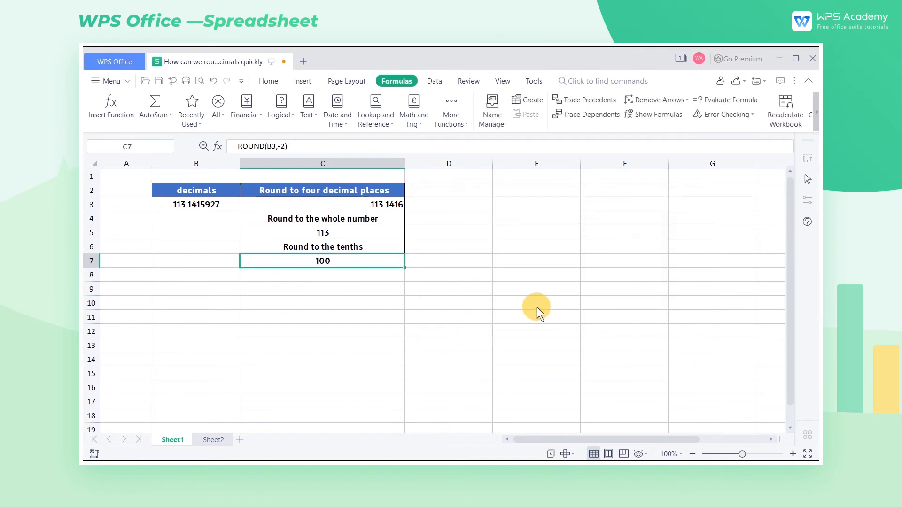
click(536, 303)
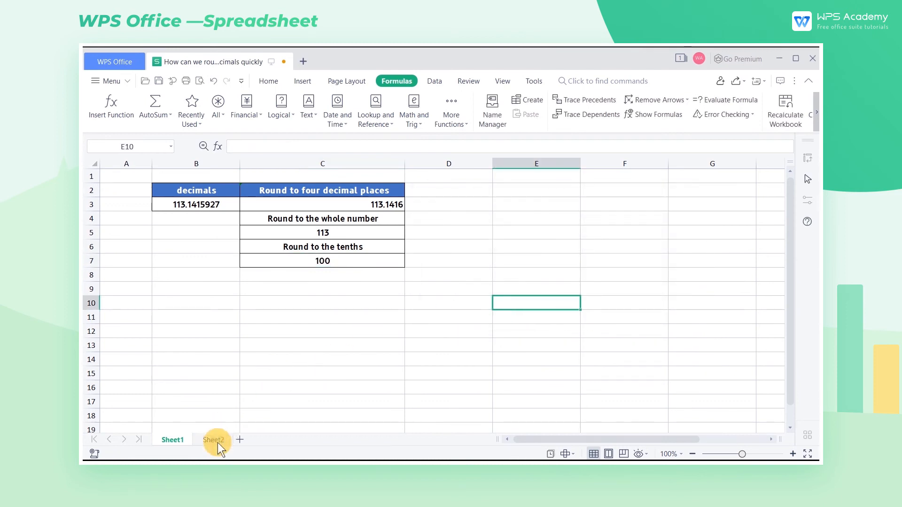
Open the Sheet2 payroll table and select cell G3
click(213, 440)
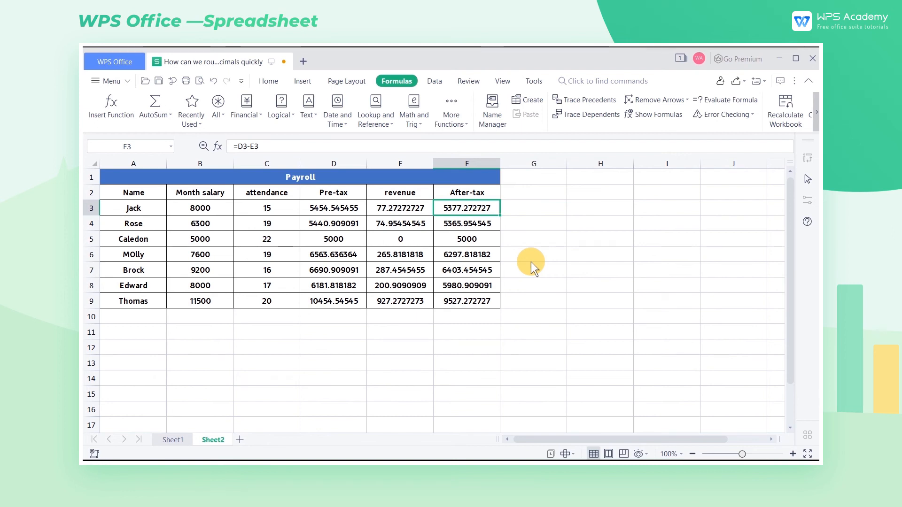
mouse_move(482, 215)
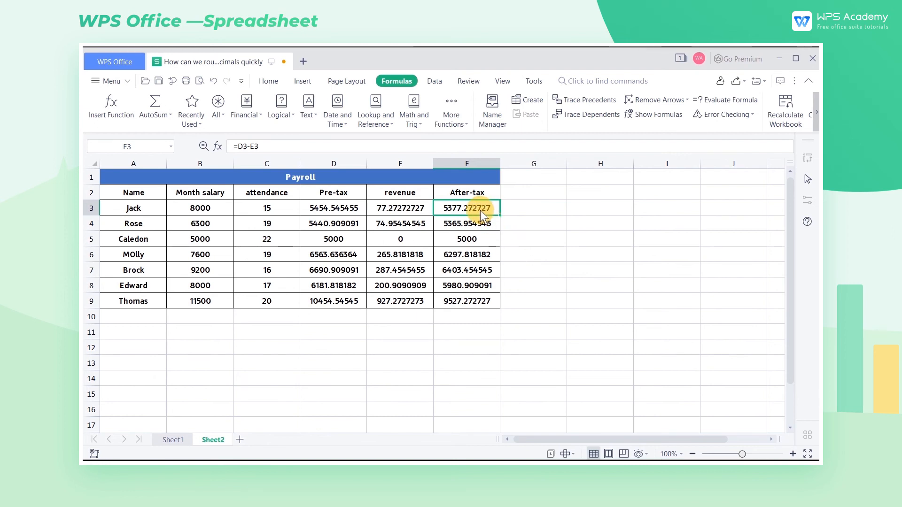
click(532, 208)
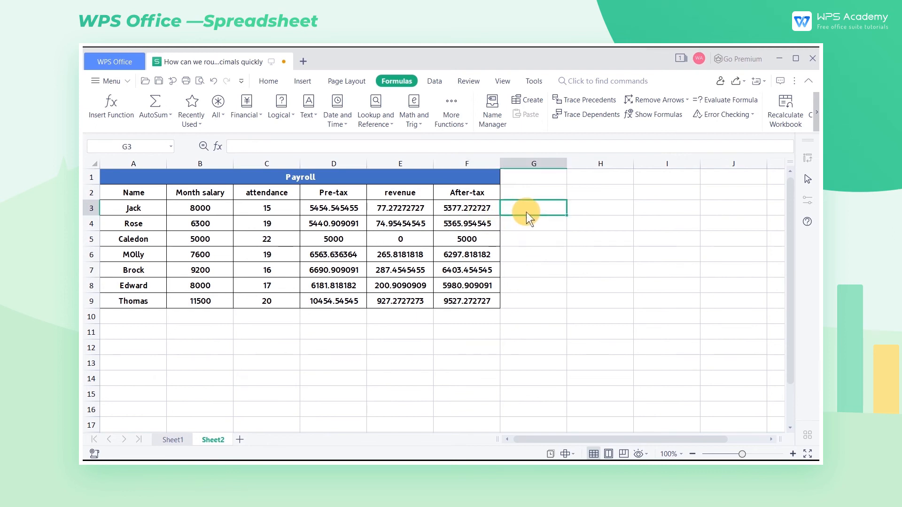
Enter =ROUND(F3,2) in G3 to show Jack's after-tax pay 5377.27
click(111, 106)
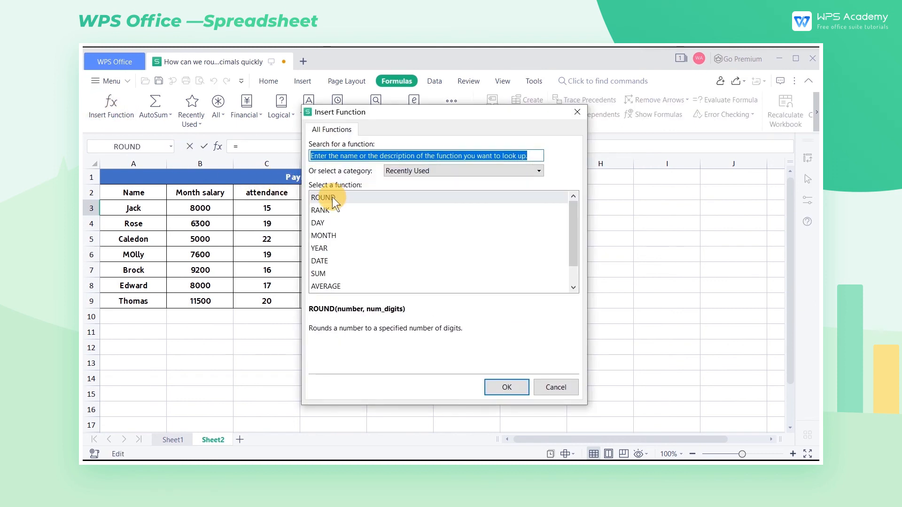
click(505, 387)
text(2)
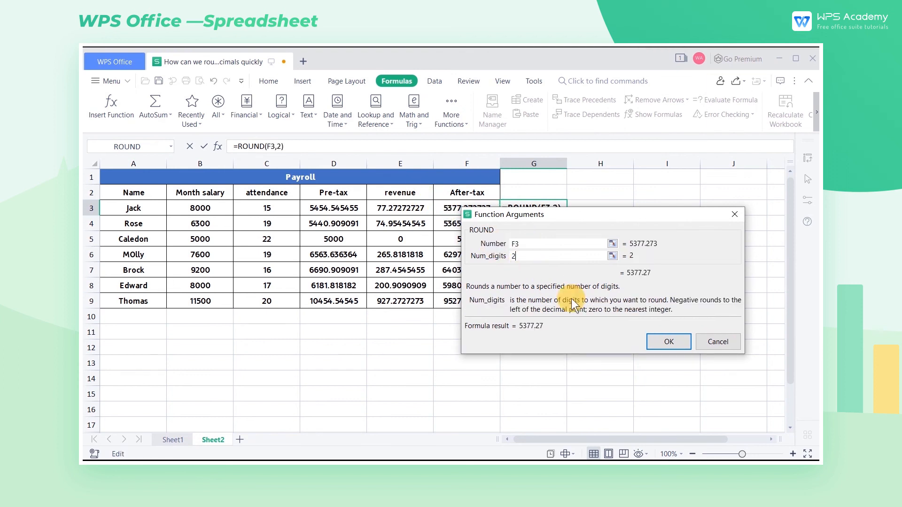
click(668, 342)
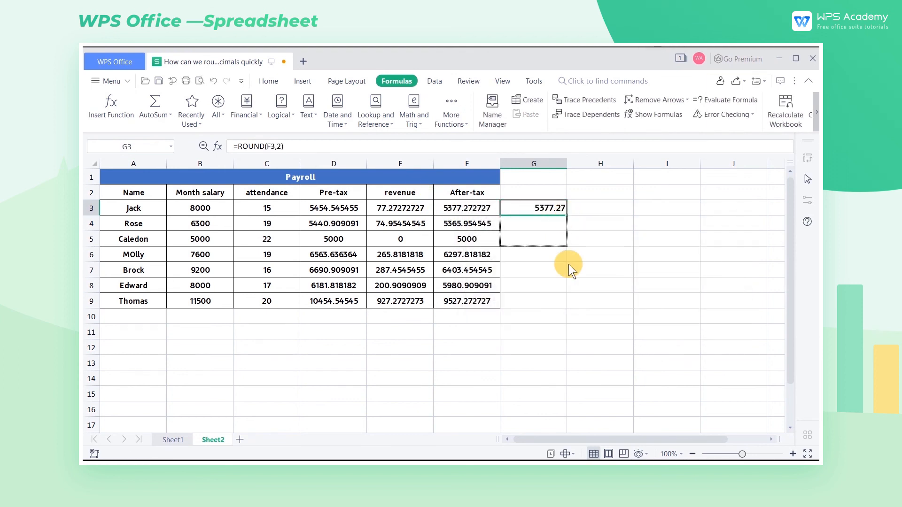